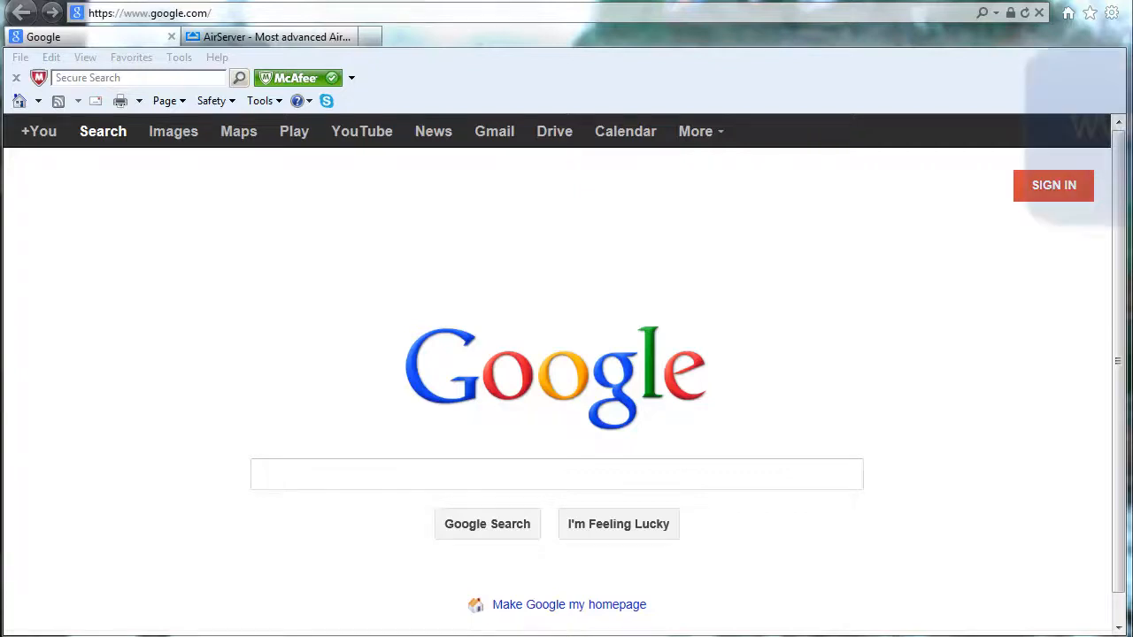
# Switch to the AirServer browser tab showing the AirPlay receiver home page
pyautogui.click(265, 36)
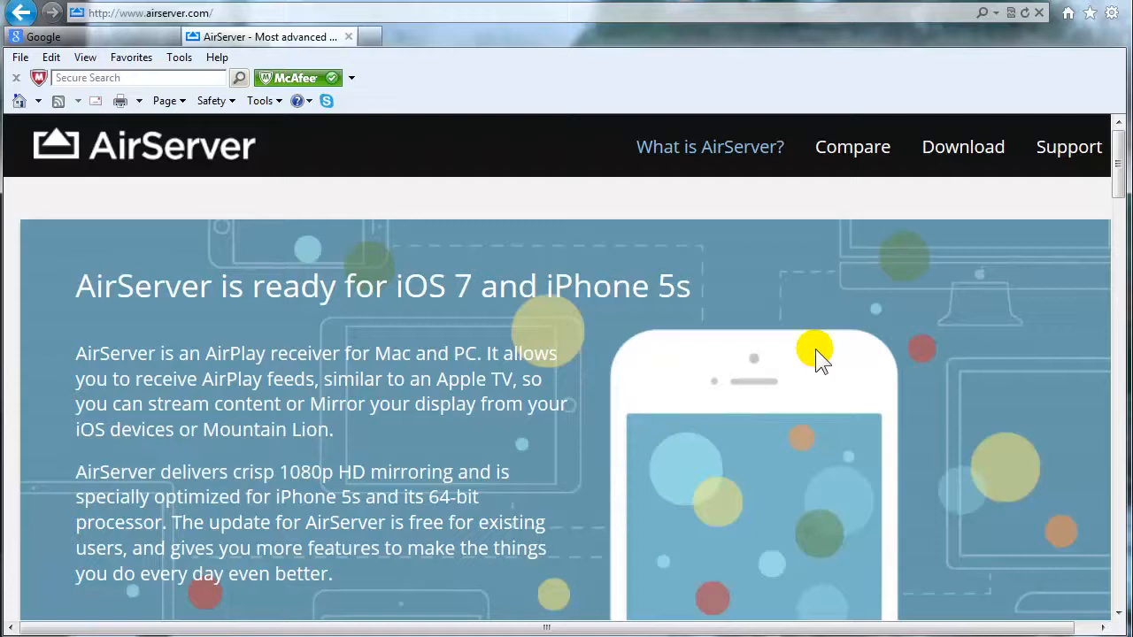
pyautogui.moveTo(818, 353)
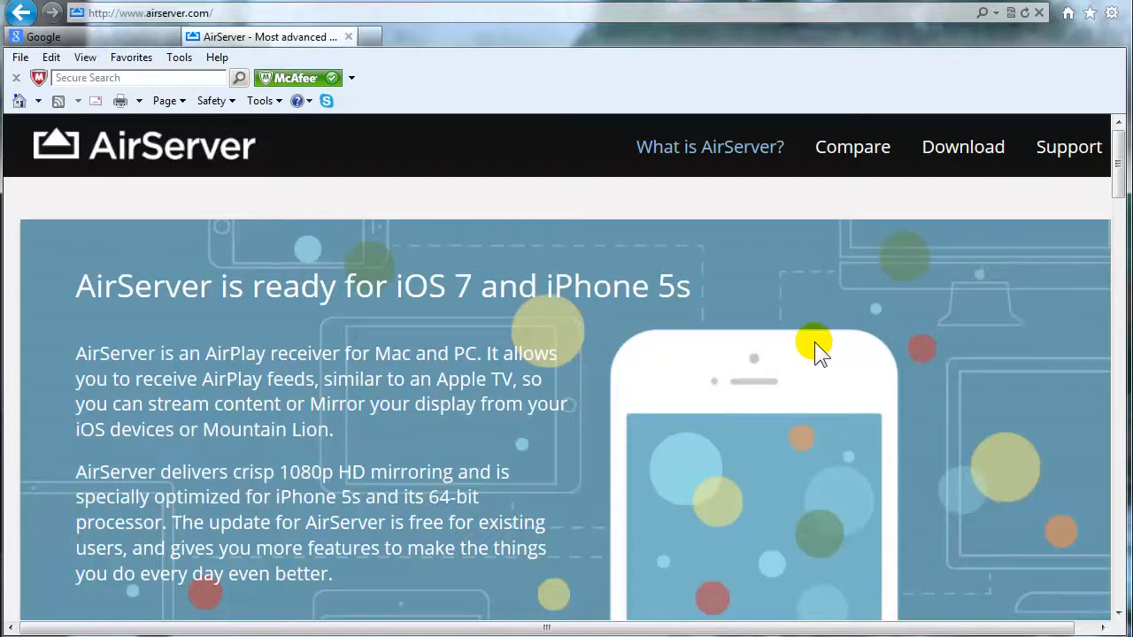
# Show the Download page and scroll through the PC and Mac trial and licence pricing
pyautogui.click(963, 145)
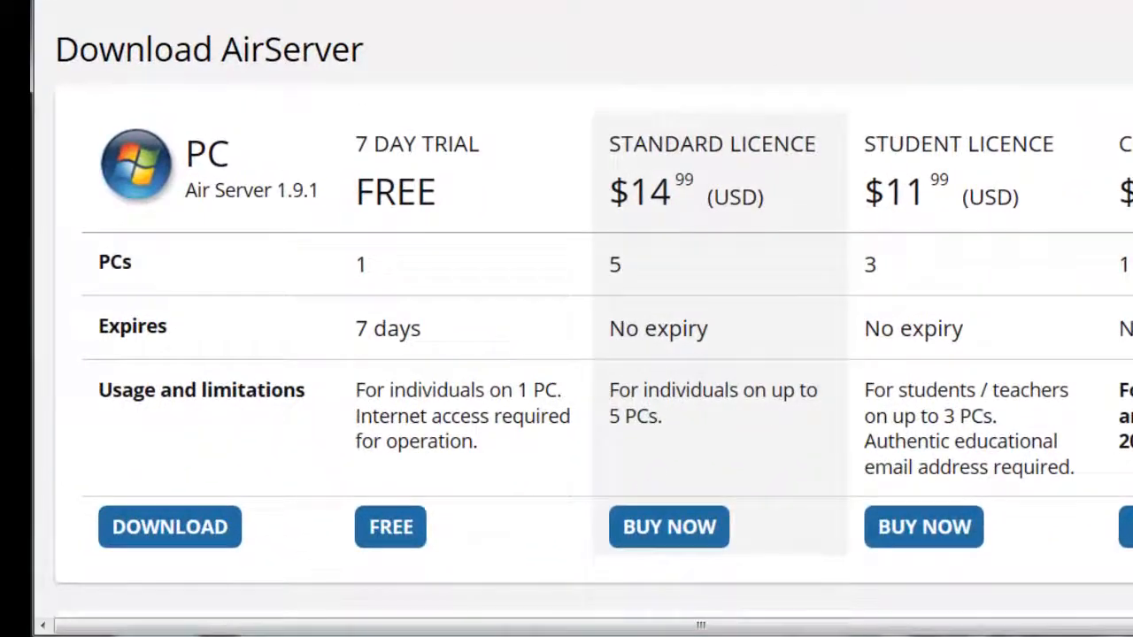
pyautogui.scroll(-3)
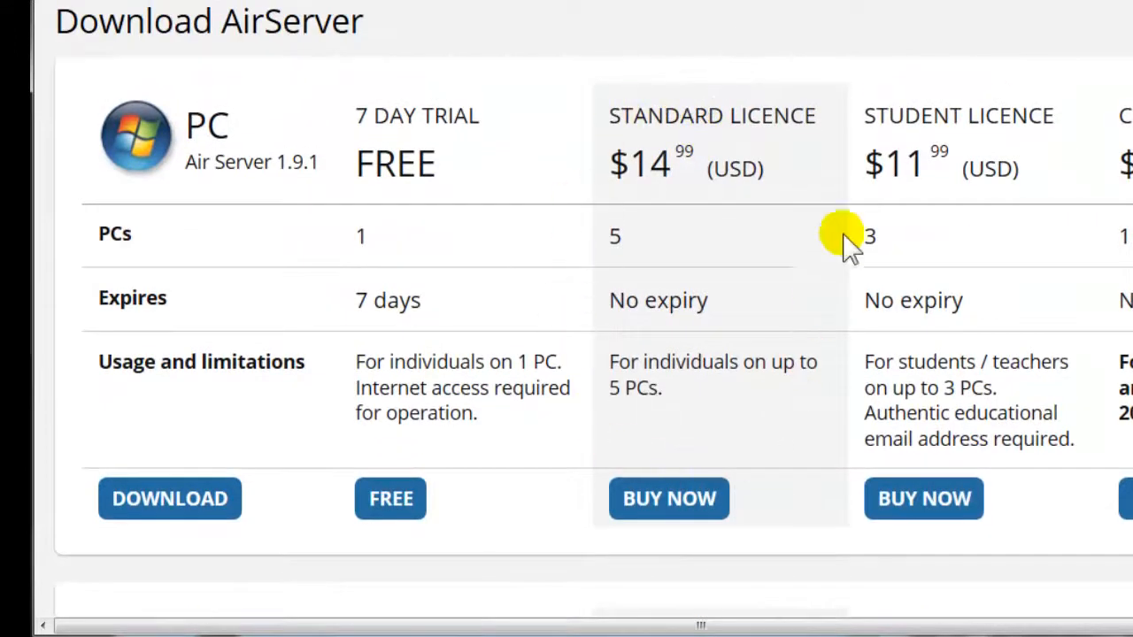
pyautogui.moveTo(836, 239)
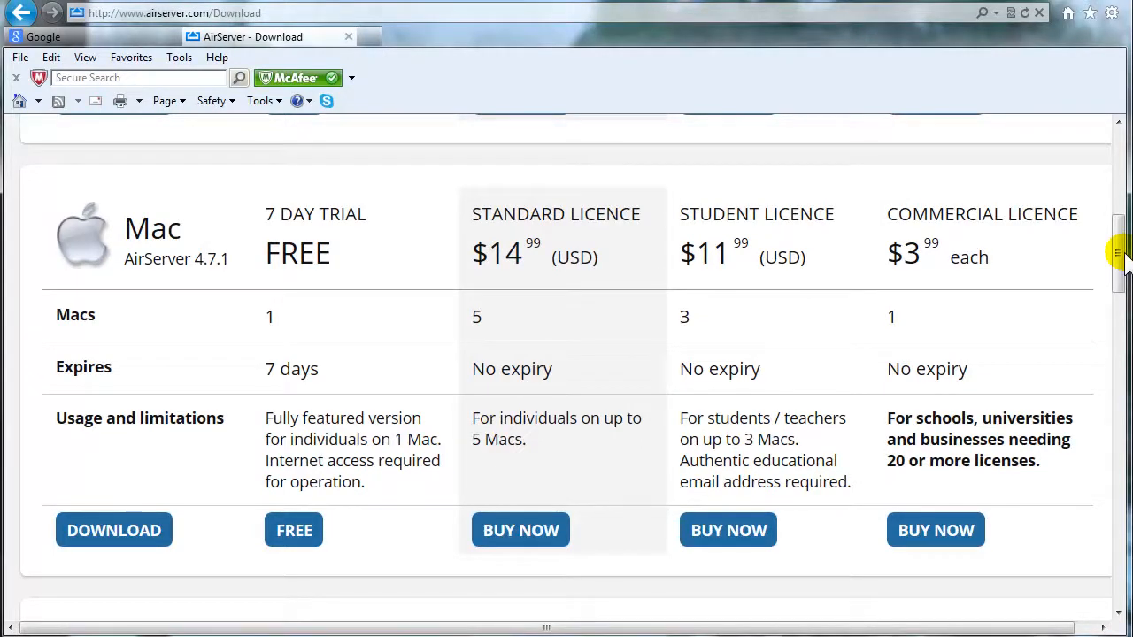
pyautogui.moveTo(789, 110)
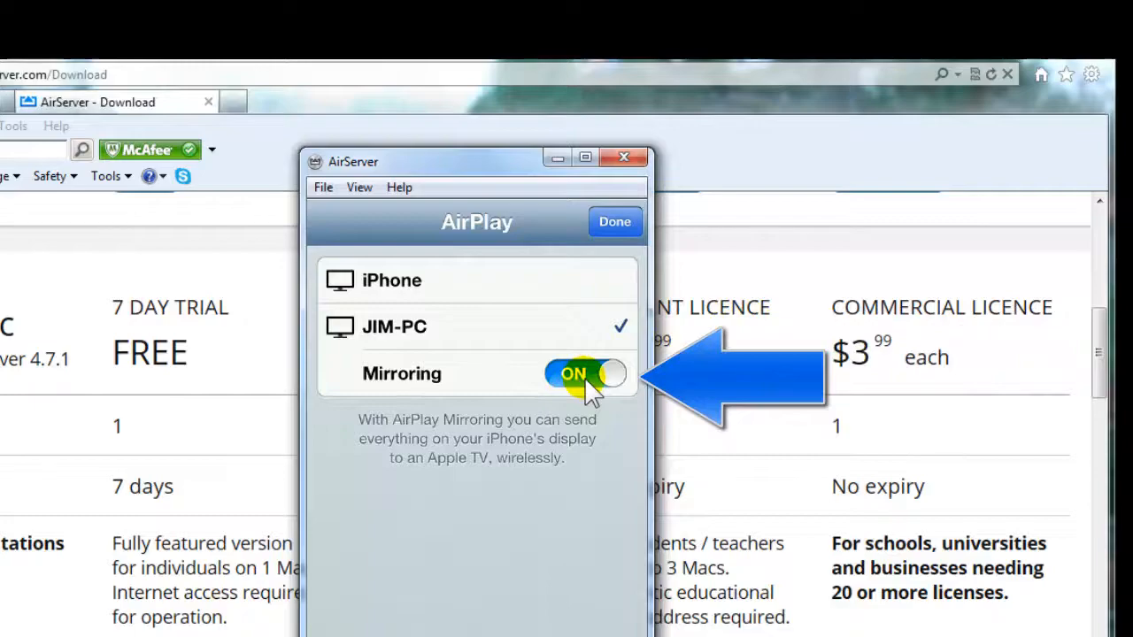
# Enable AirPlay Mirroring to the PC from the iPhone so the AirServer window appears
pyautogui.click(577, 374)
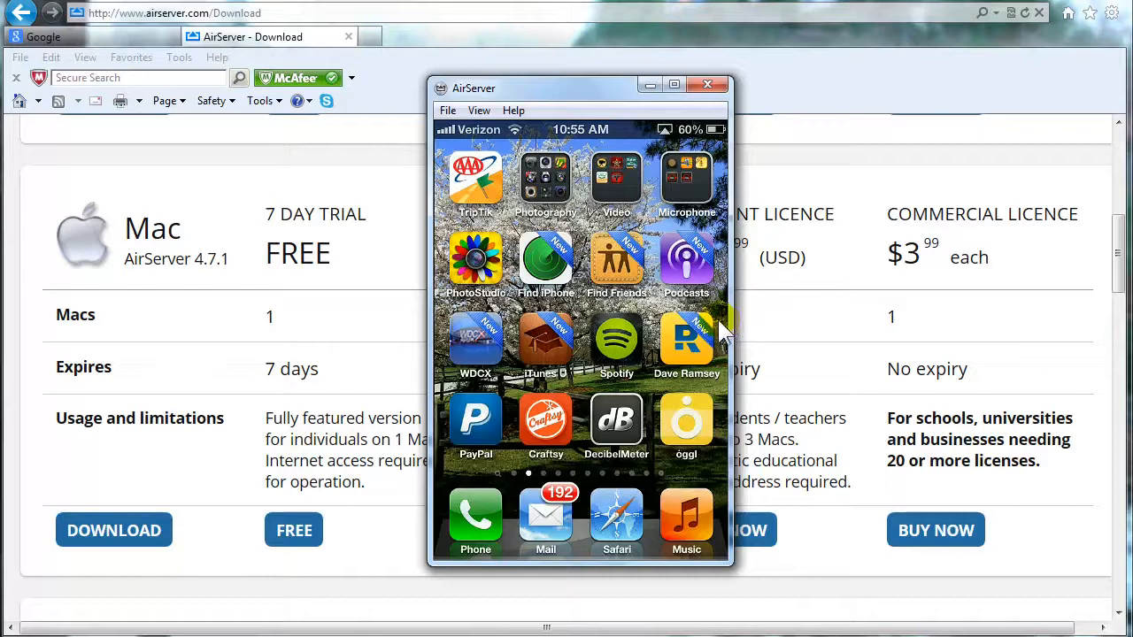
# View the mirrored iPhone home screen pages updating live in the AirServer window
pyautogui.click(687, 177)
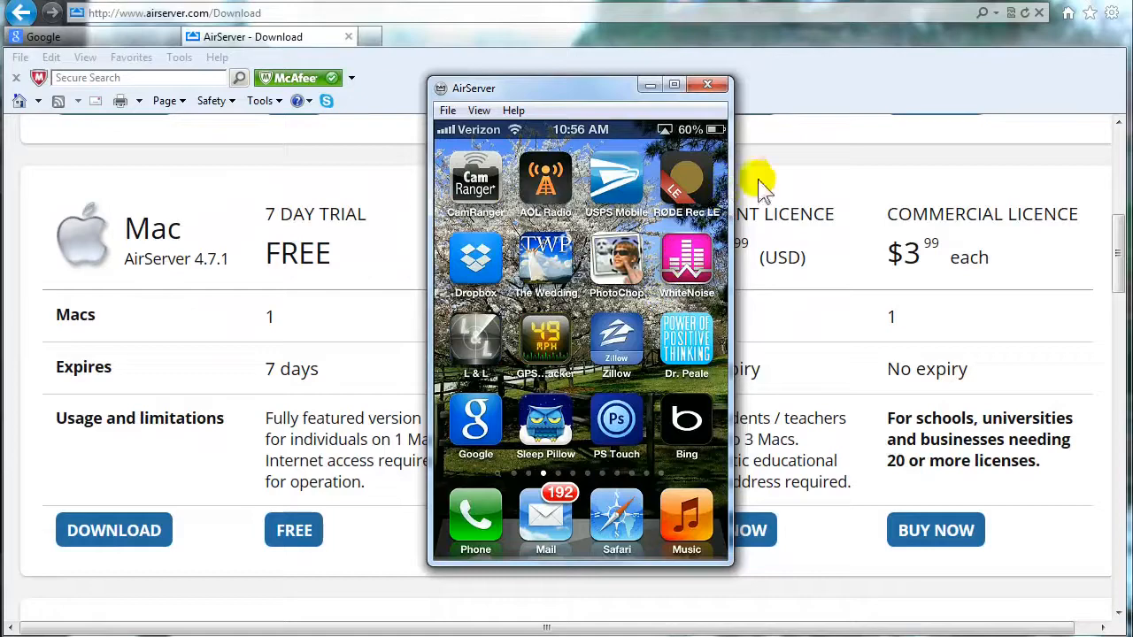
pyautogui.moveTo(751, 181)
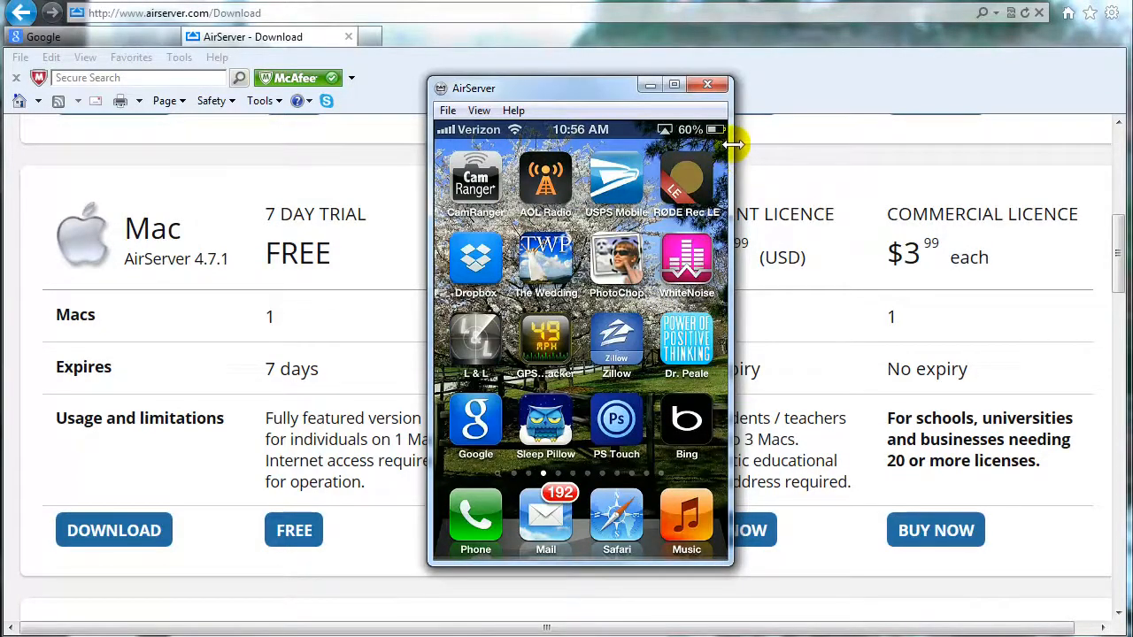
pyautogui.moveTo(744, 73)
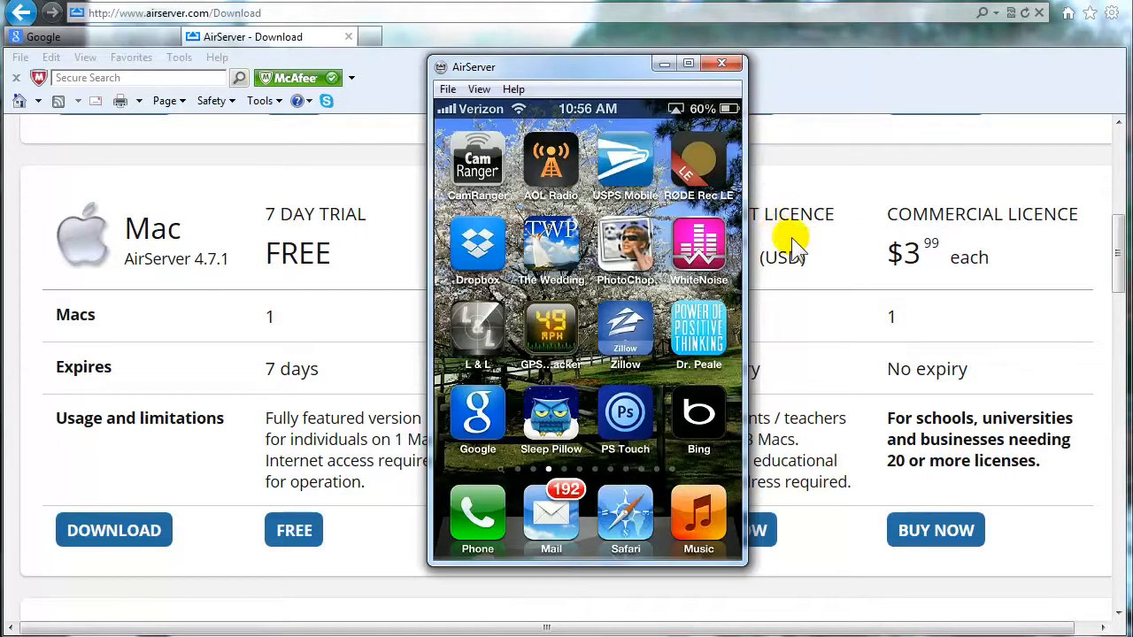
pyautogui.moveTo(777, 239)
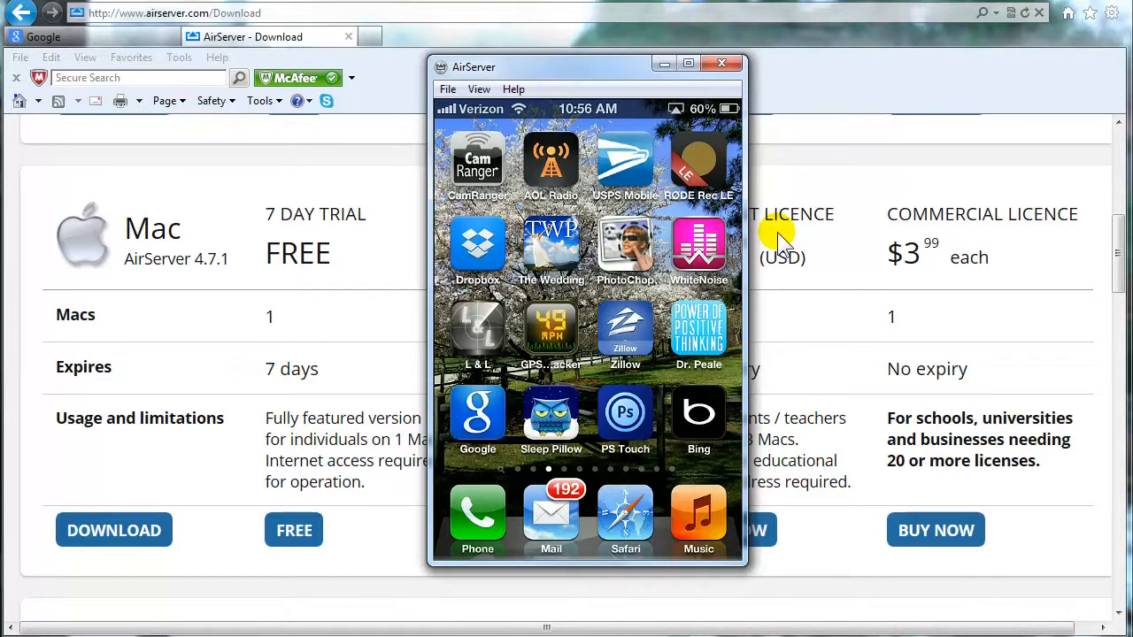
pyautogui.moveTo(749, 237)
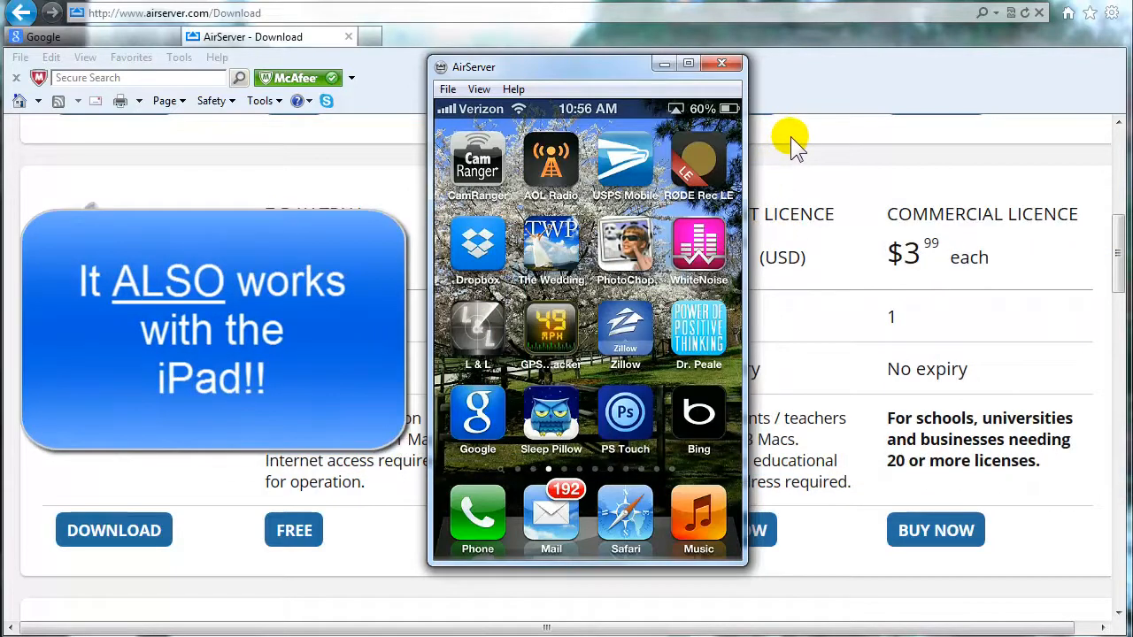
pyautogui.moveTo(630, 74)
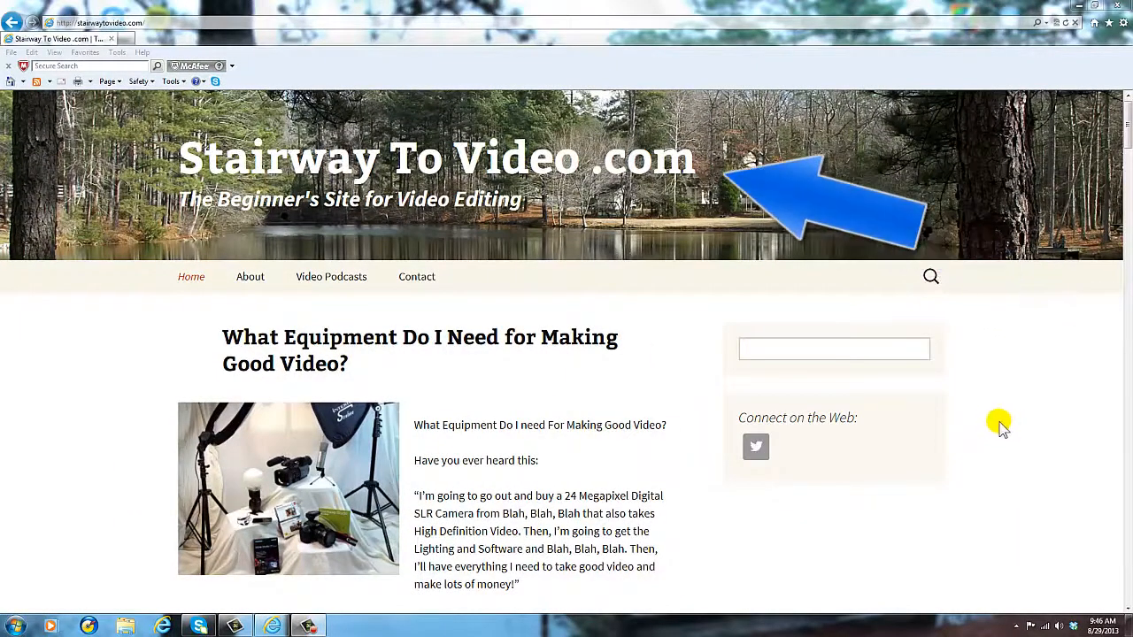
pyautogui.moveTo(991, 420)
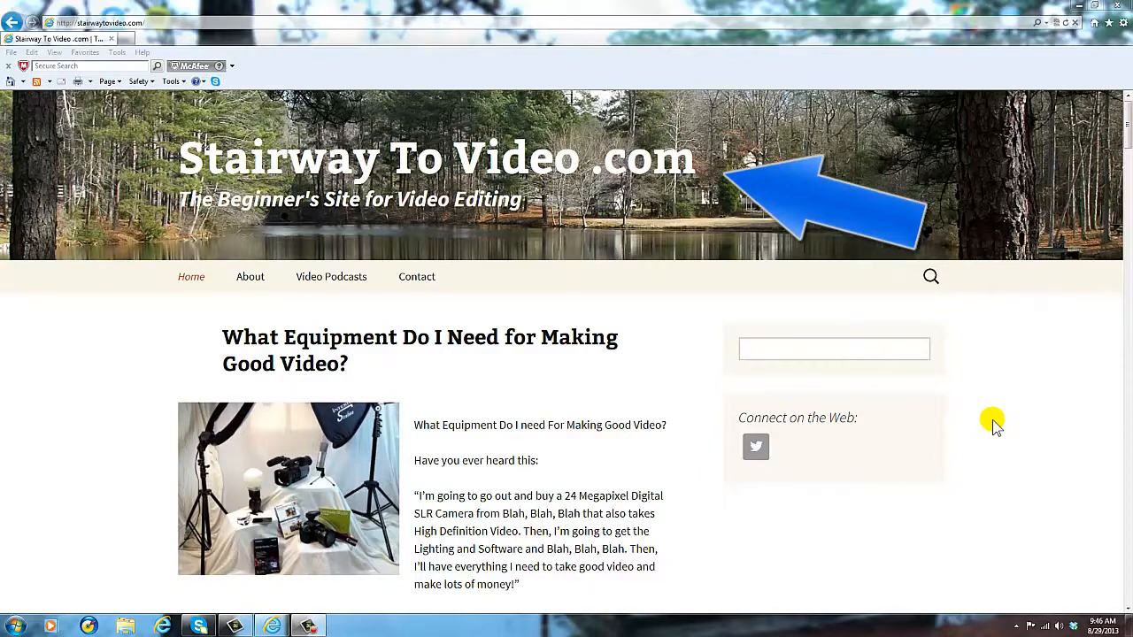
pyautogui.moveTo(998, 421)
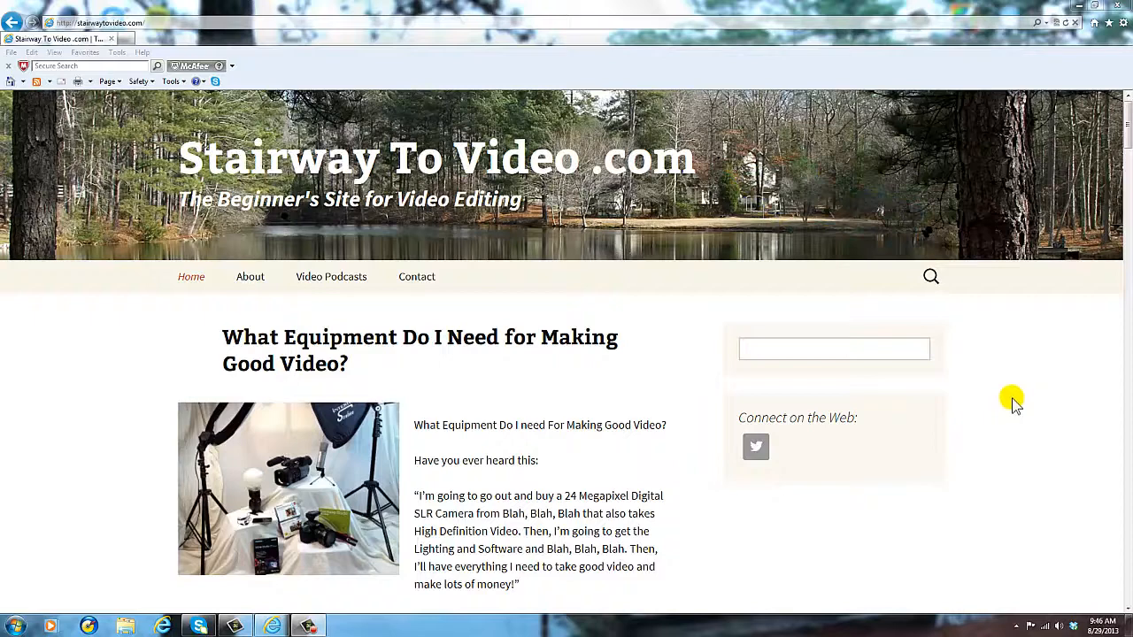
pyautogui.moveTo(1009, 400)
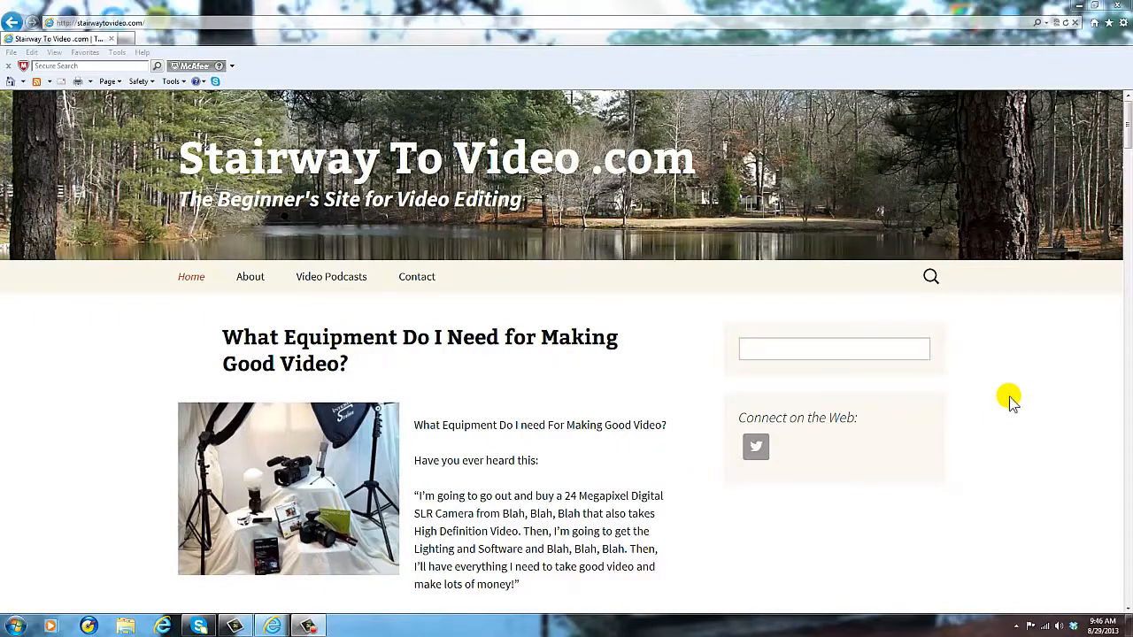